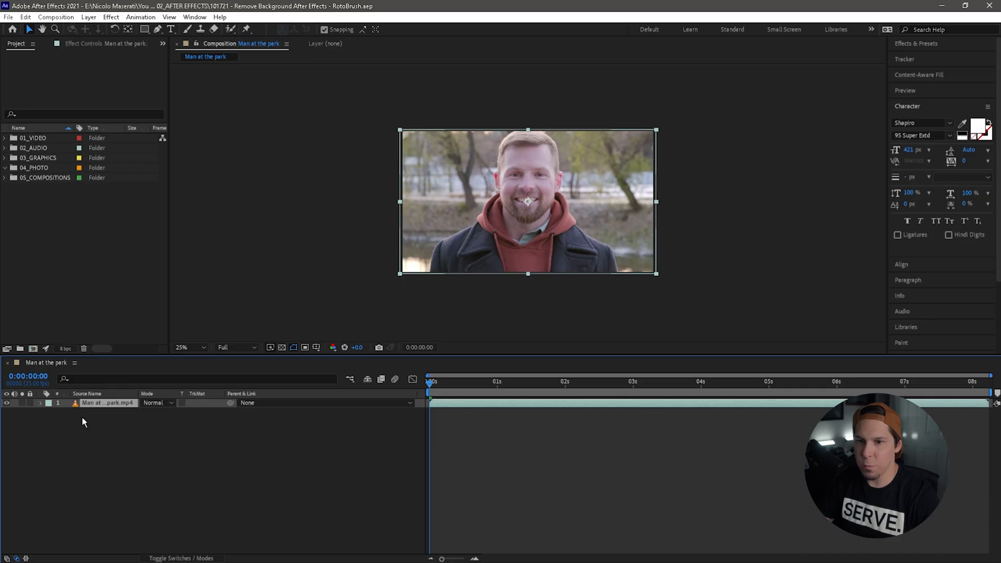
mouse_move(43, 311)
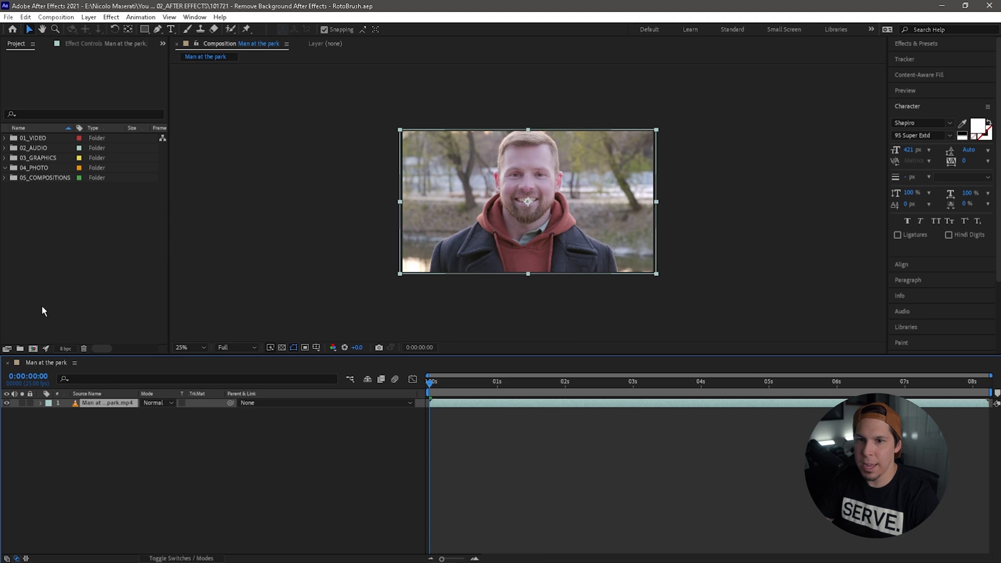
- End the work area at 4 s and trim the composition to it
click(533, 383)
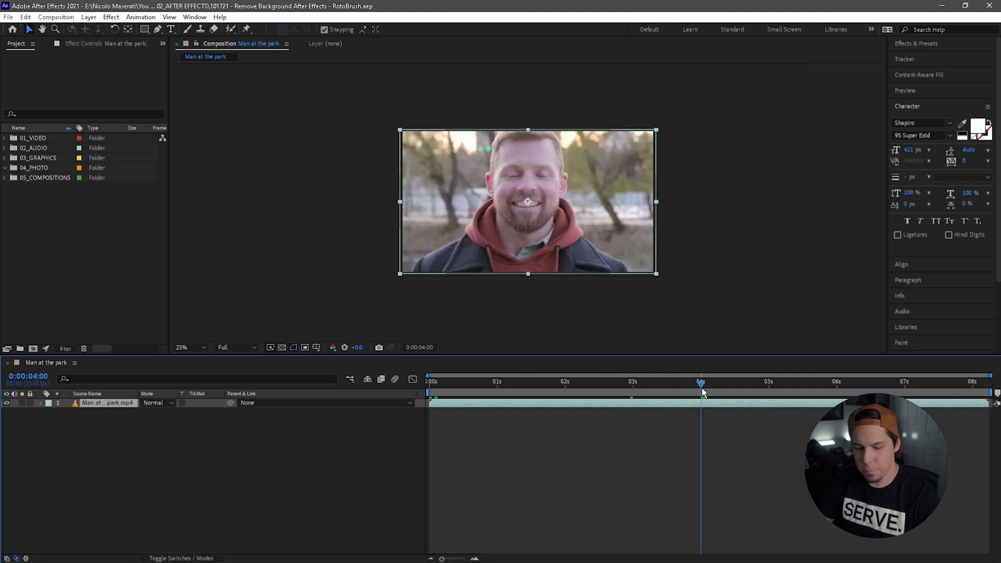
right_click(702, 390)
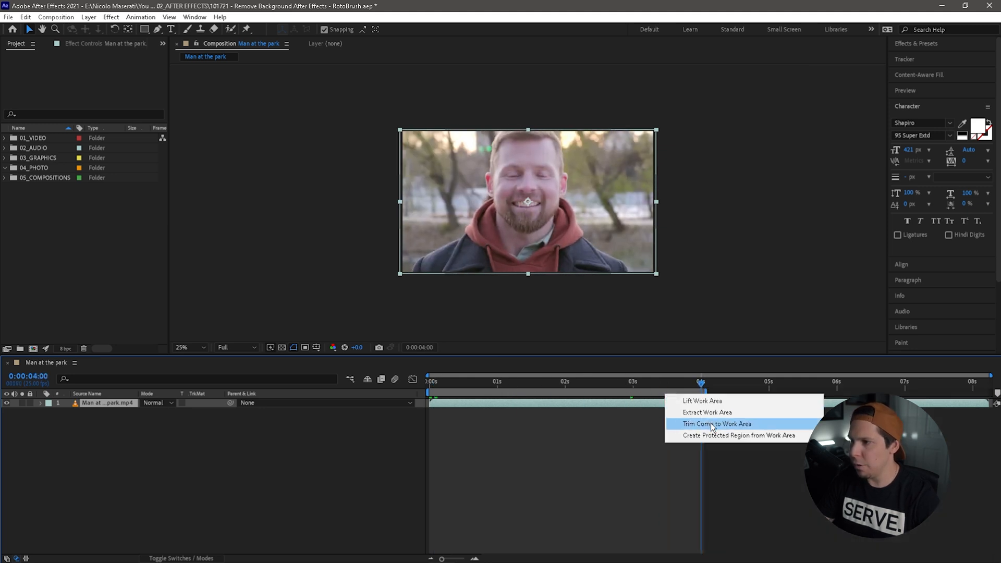
click(716, 424)
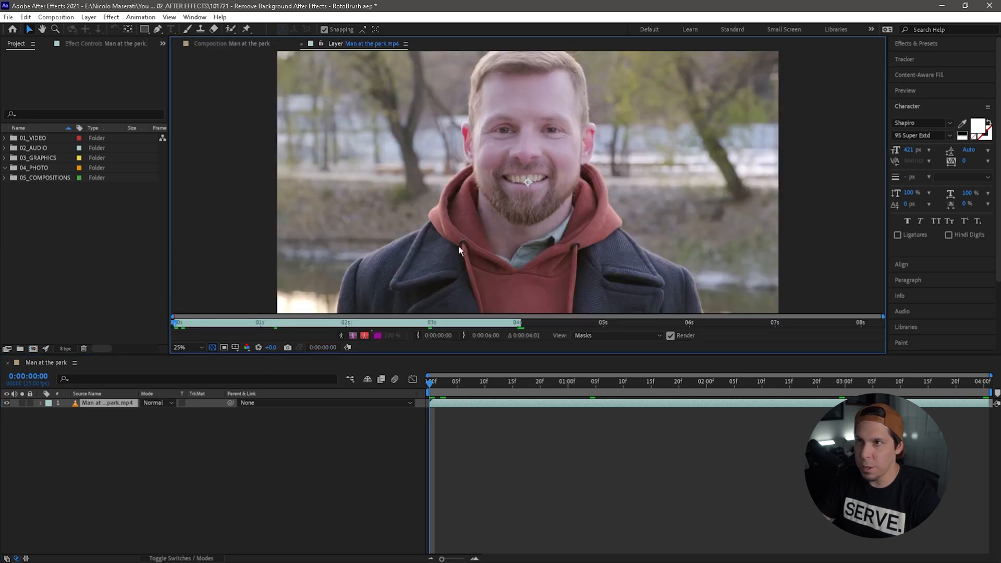
mouse_move(313, 321)
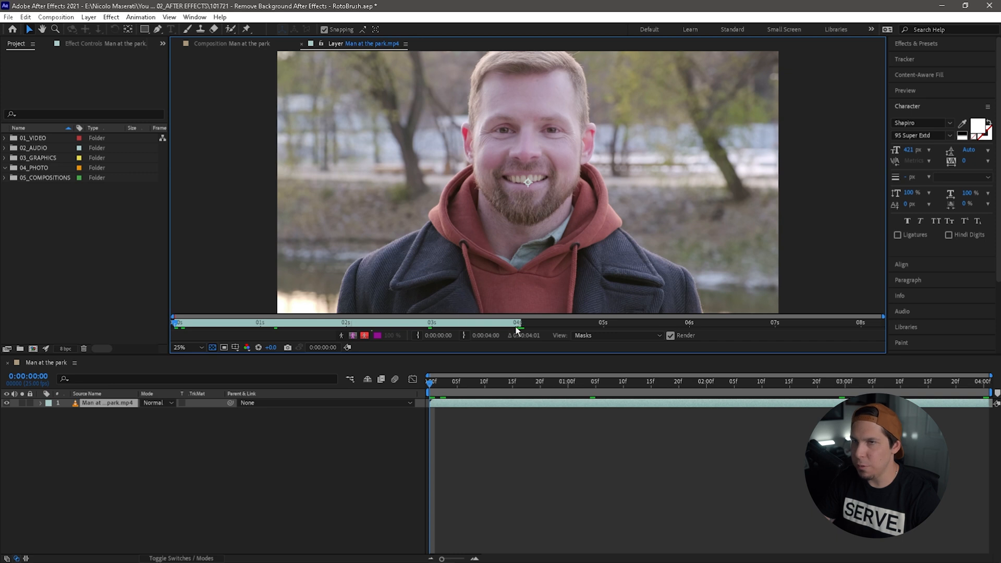
mouse_move(250, 81)
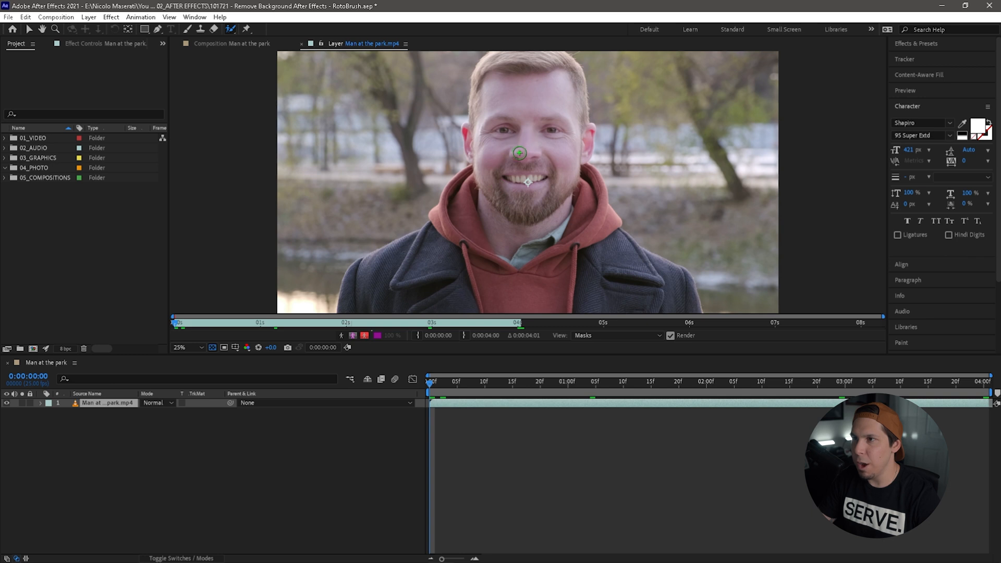
- Paint a first Roto Brush foreground stroke over the man in the Layer panel
click(102, 43)
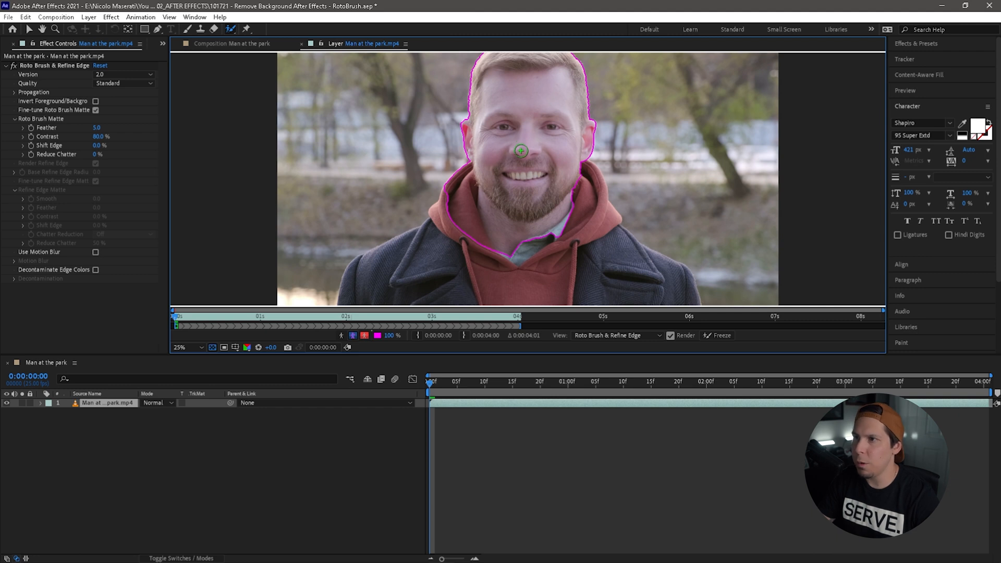
mouse_move(522, 157)
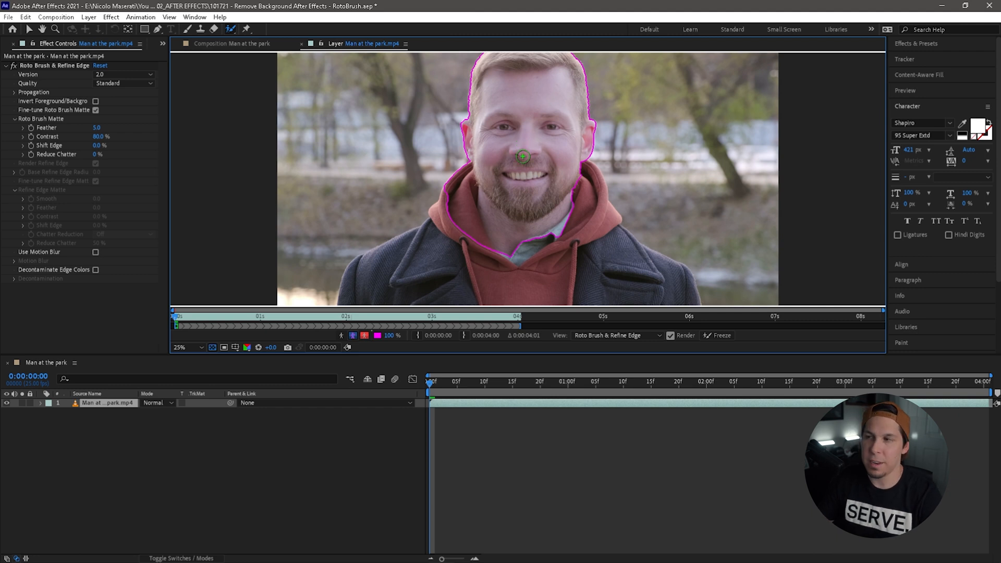
mouse_move(518, 134)
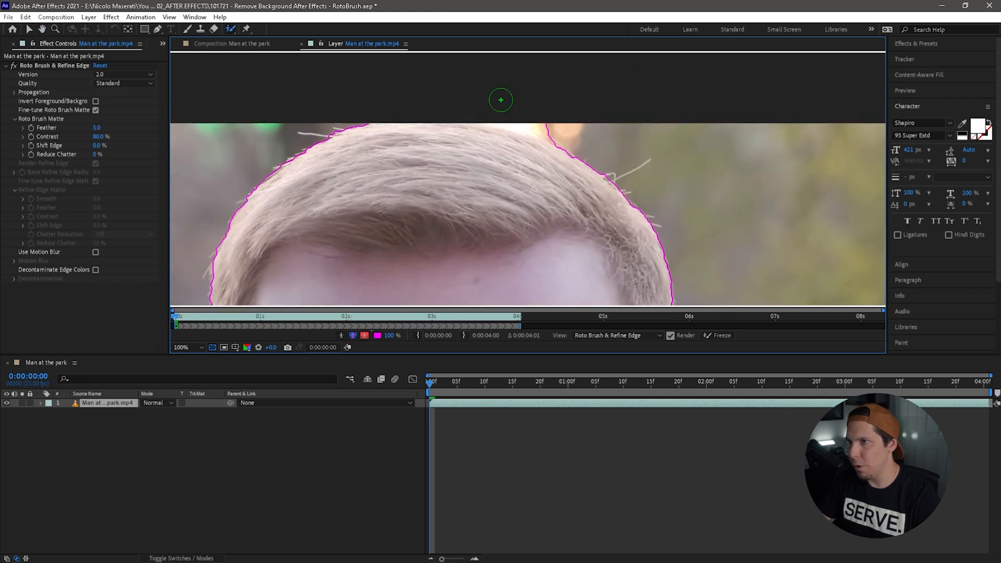
mouse_move(549, 116)
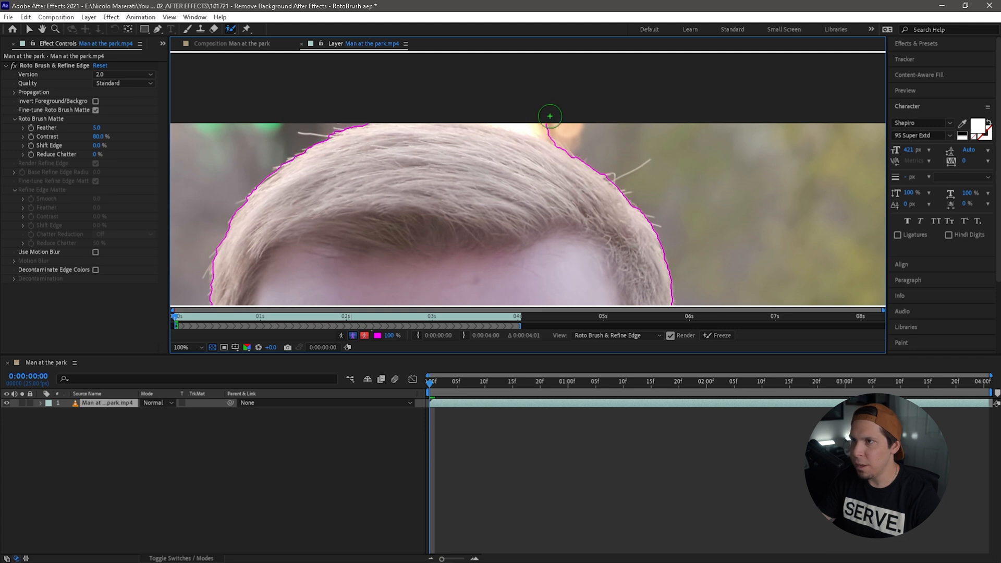
mouse_move(591, 119)
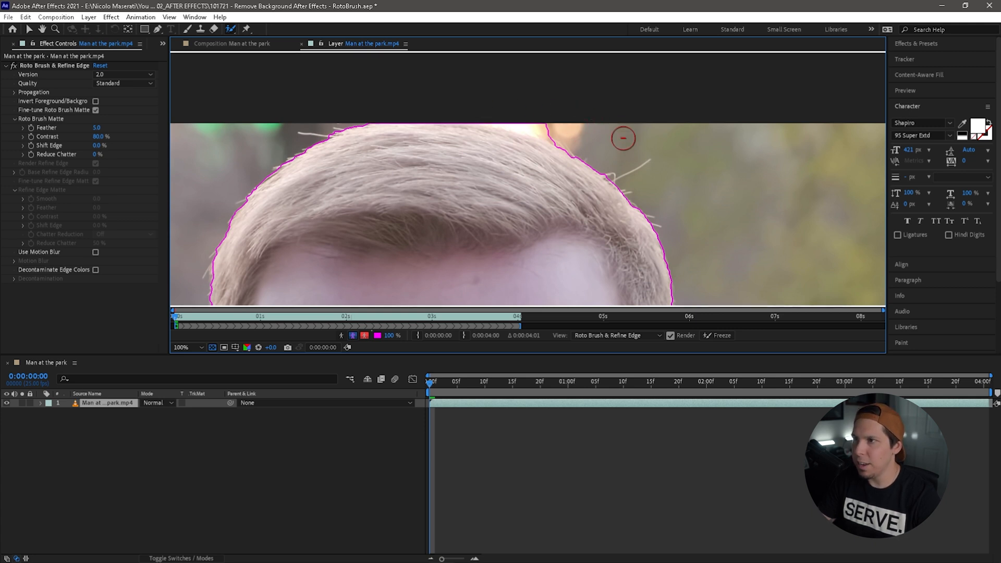
mouse_move(478, 108)
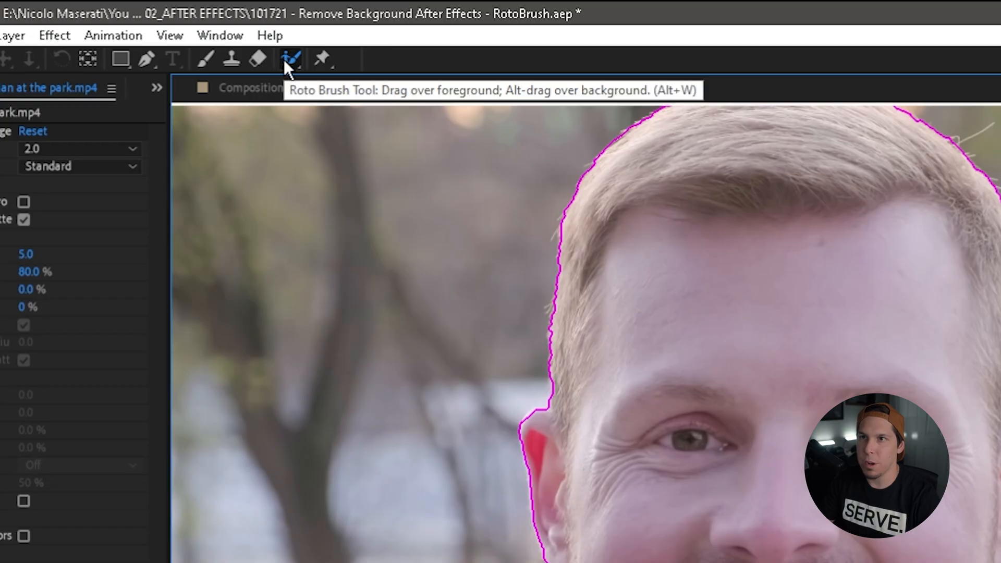
- Paint a Refine Edge band along the man's hair outline, then zoom the view to 25%
click(292, 60)
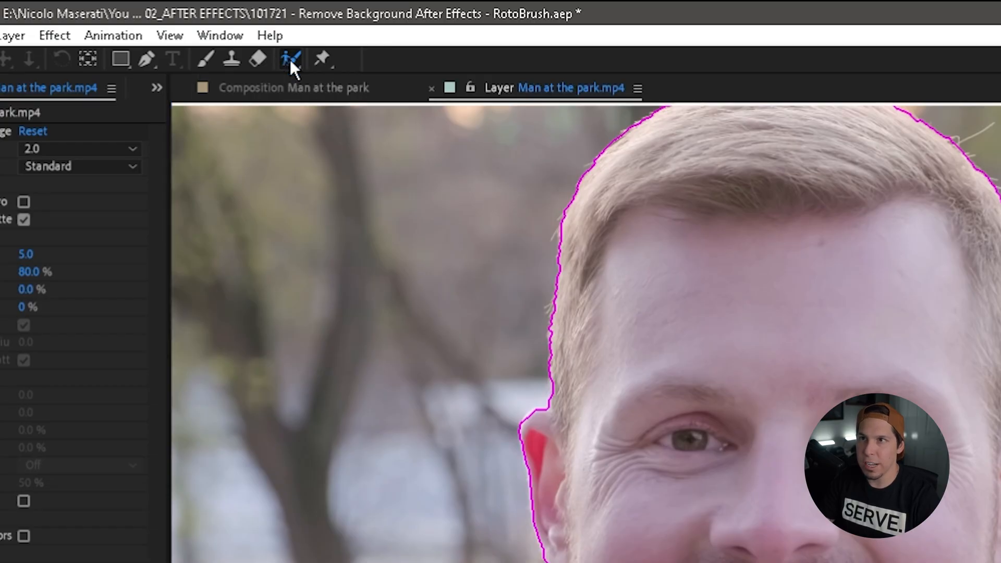
click(289, 59)
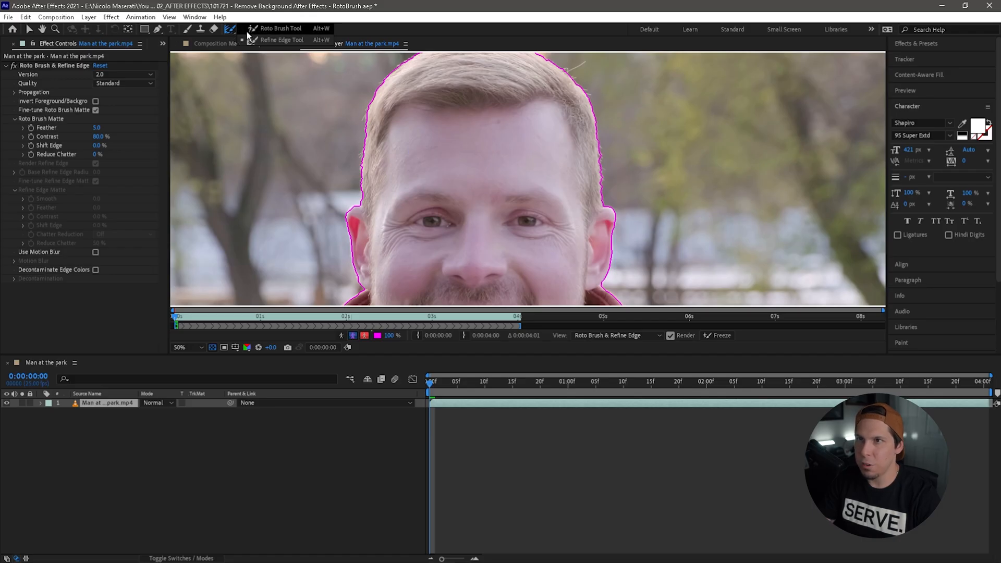
click(279, 28)
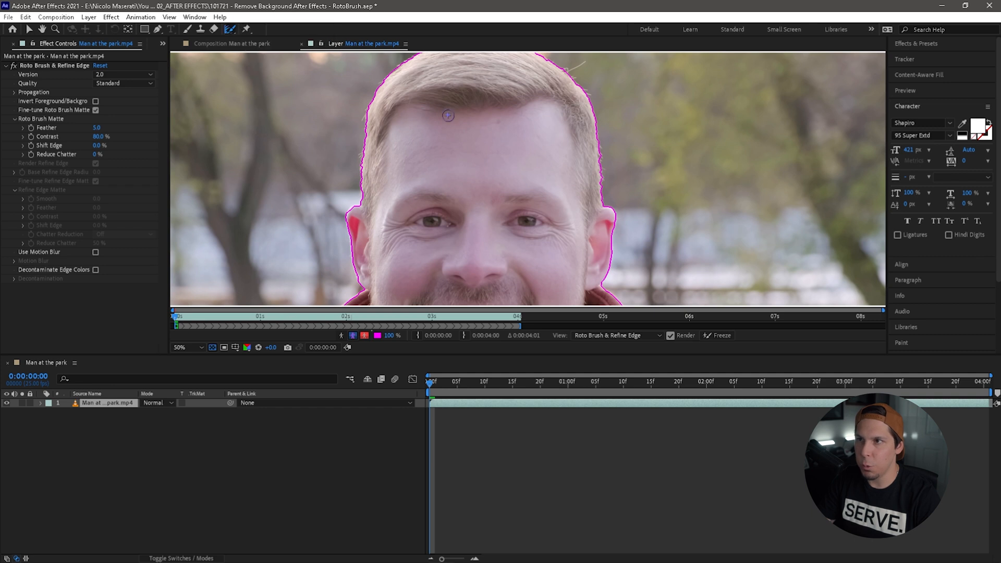
mouse_move(447, 159)
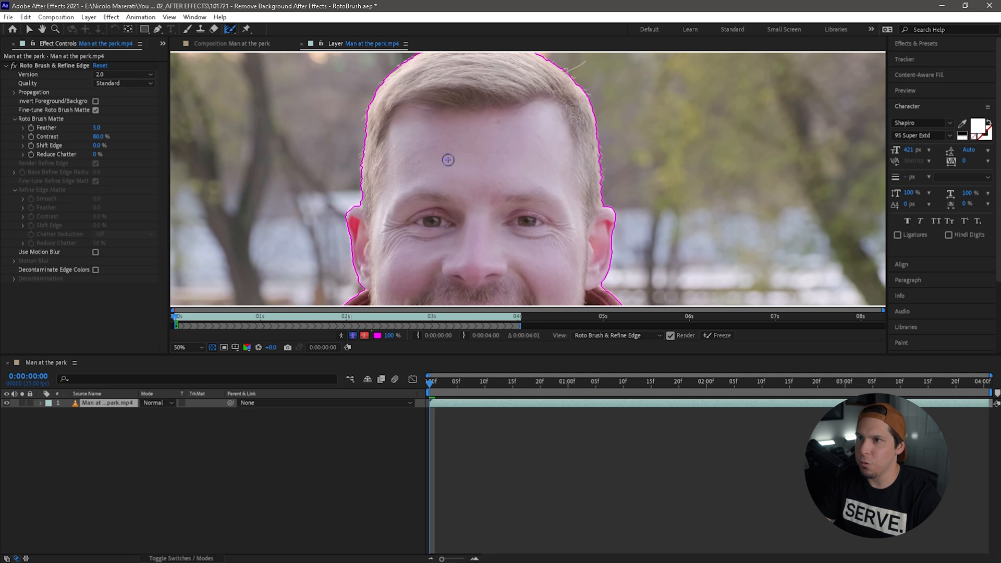
mouse_move(447, 159)
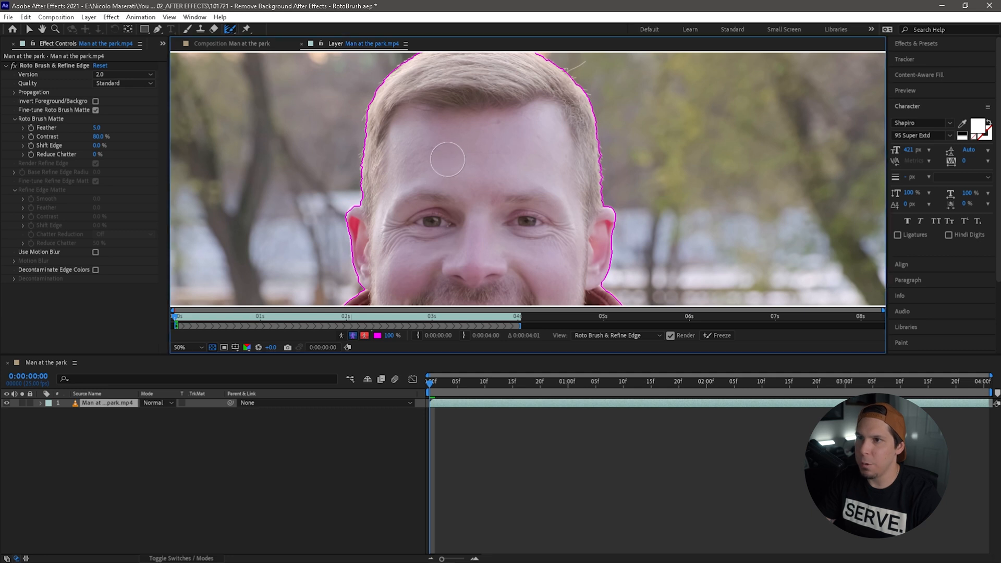
mouse_move(445, 144)
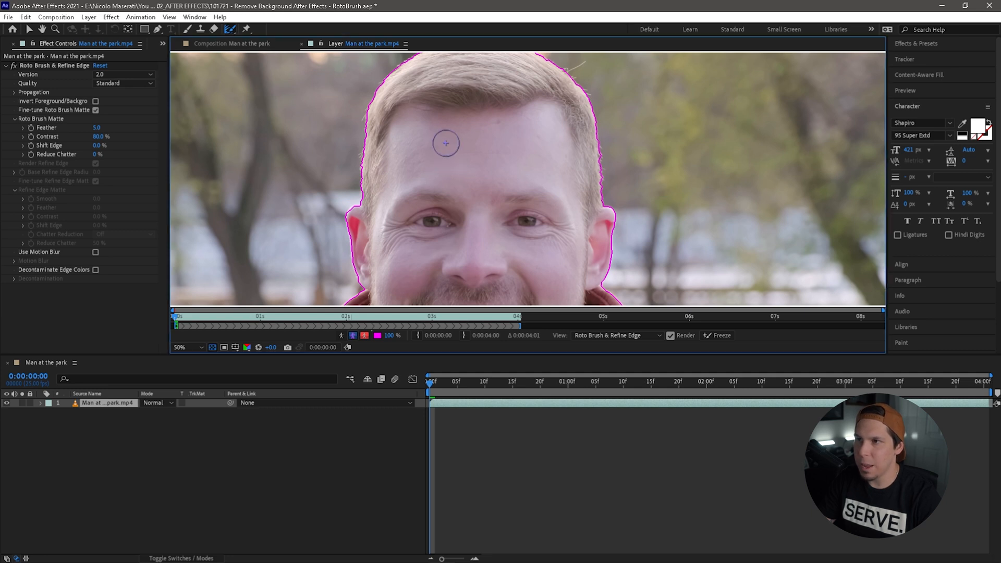
mouse_move(374, 206)
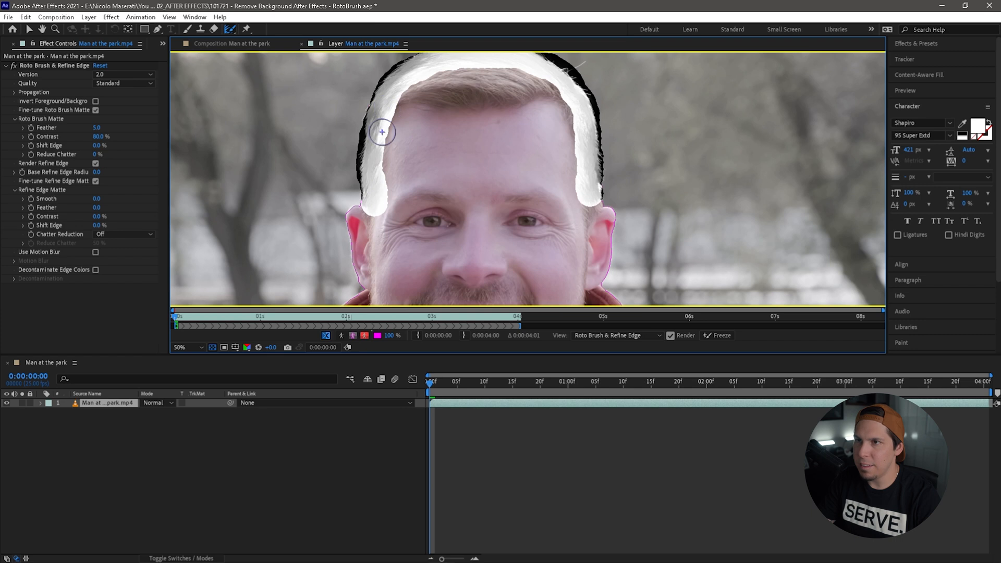
mouse_move(489, 36)
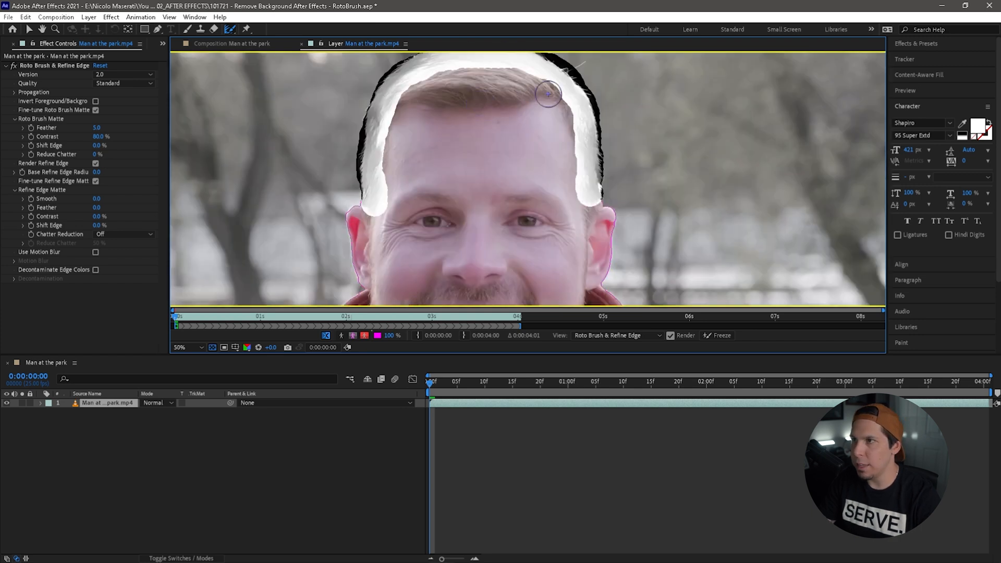
click(185, 348)
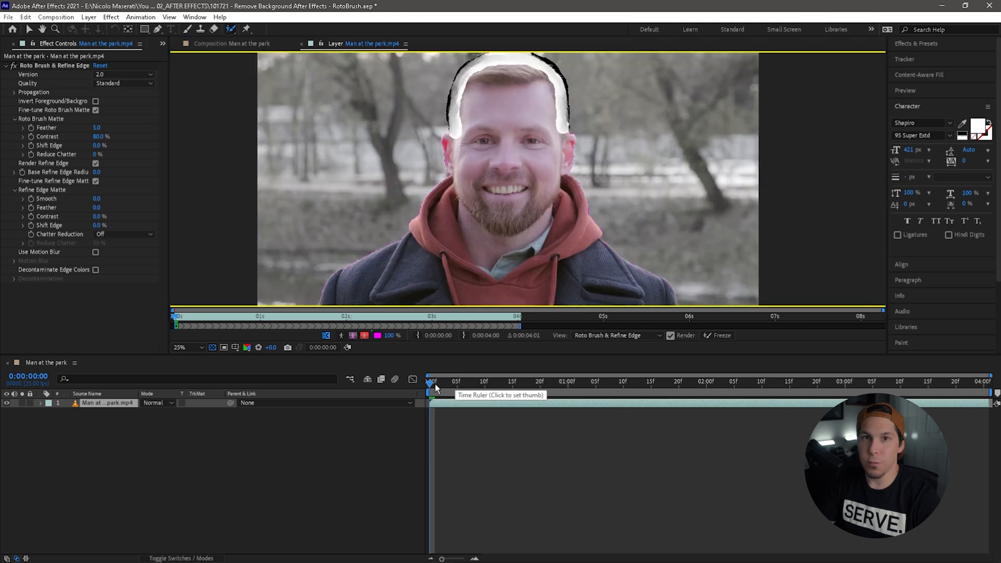
mouse_move(436, 388)
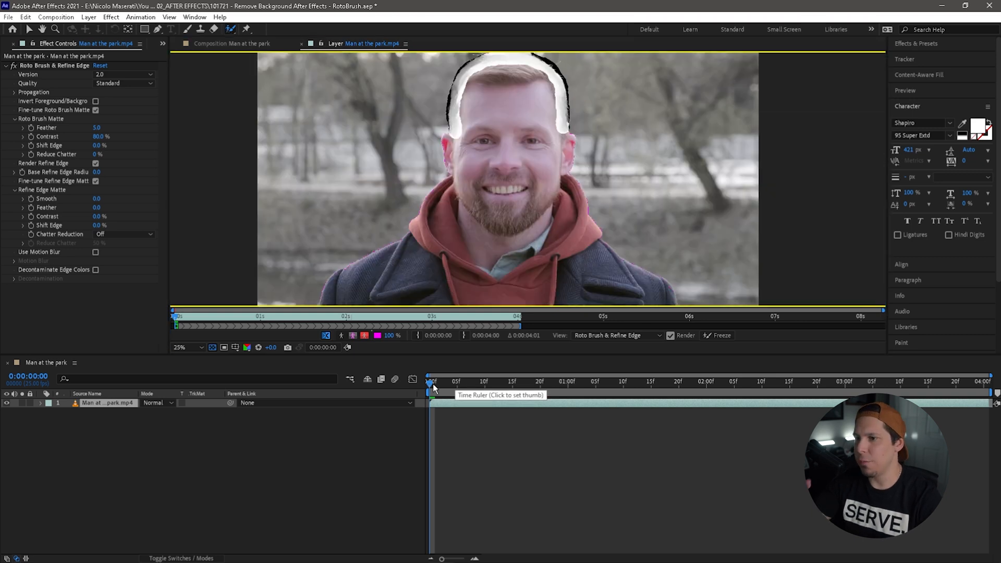
mouse_move(501, 366)
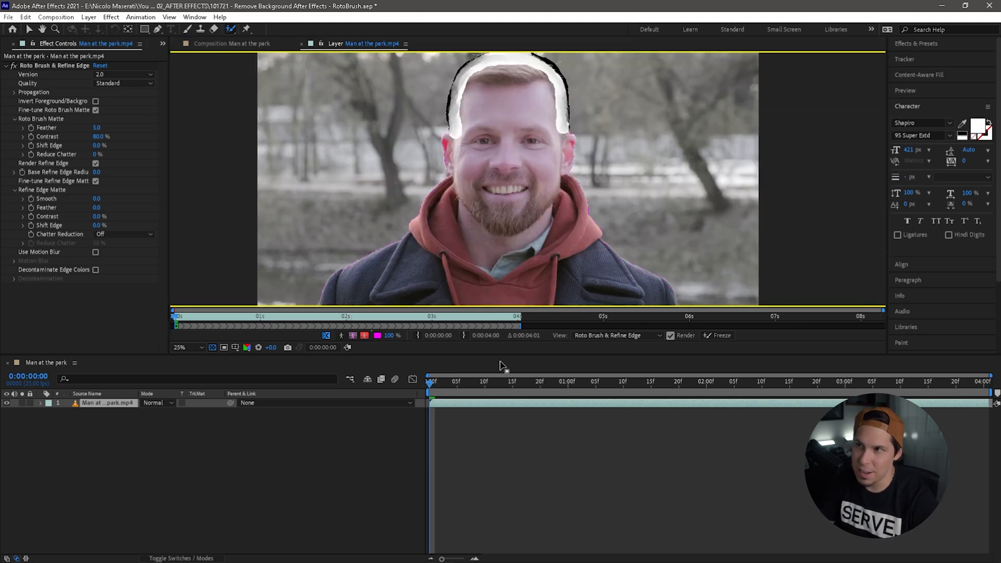
mouse_move(544, 382)
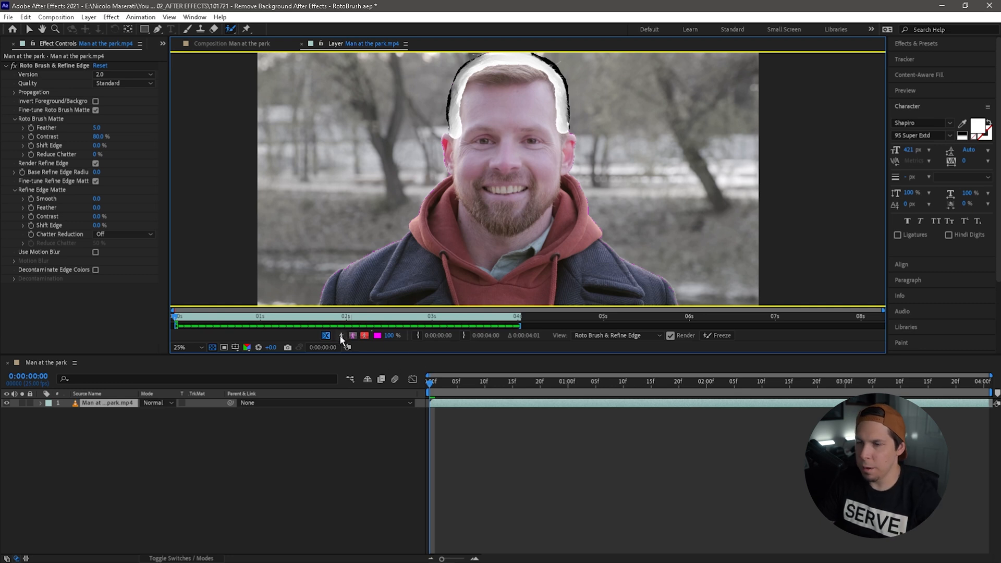
mouse_move(341, 335)
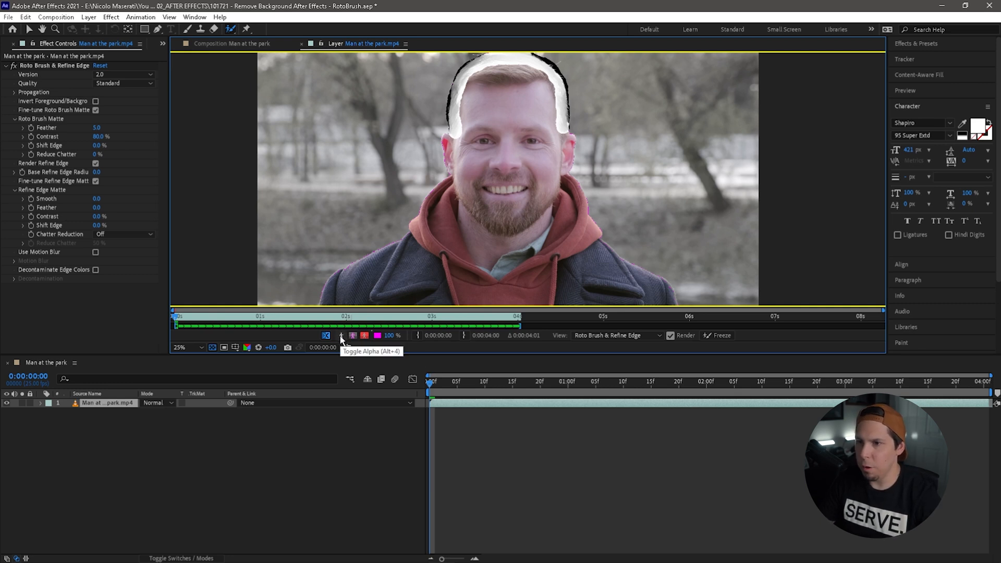
- Show the Roto Brush matte as a black-and-white alpha silhouette
click(341, 335)
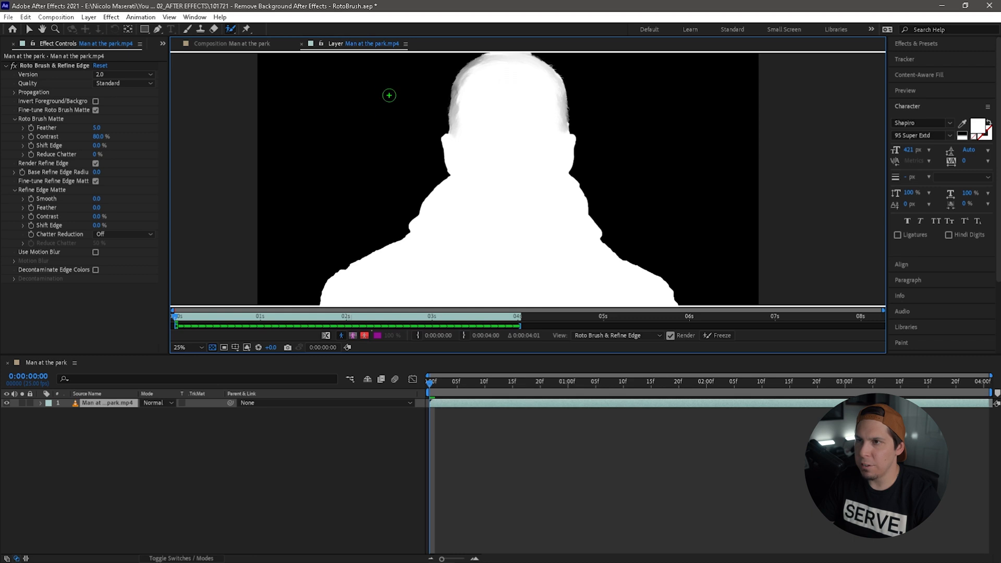
mouse_move(475, 174)
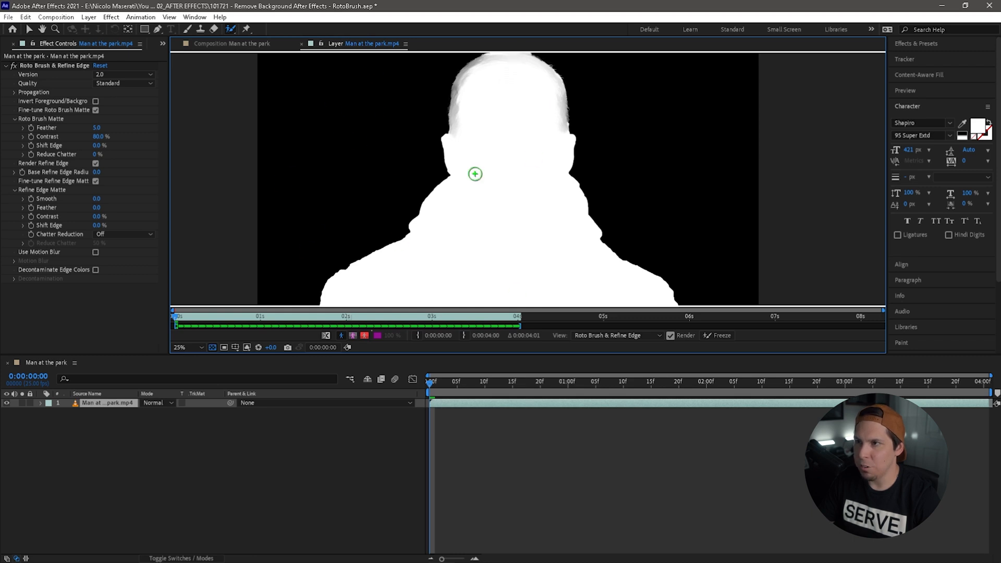
mouse_move(407, 321)
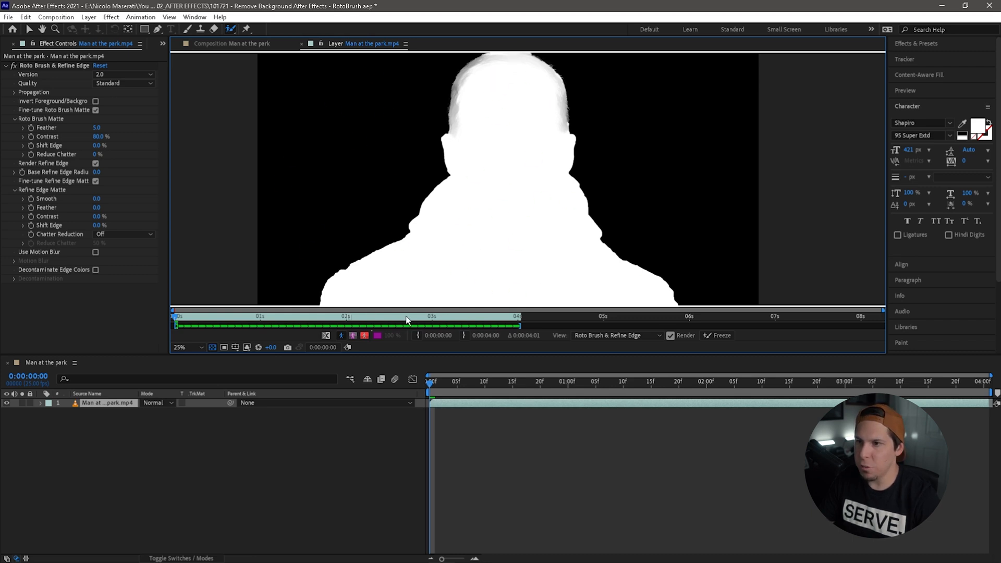
mouse_move(361, 352)
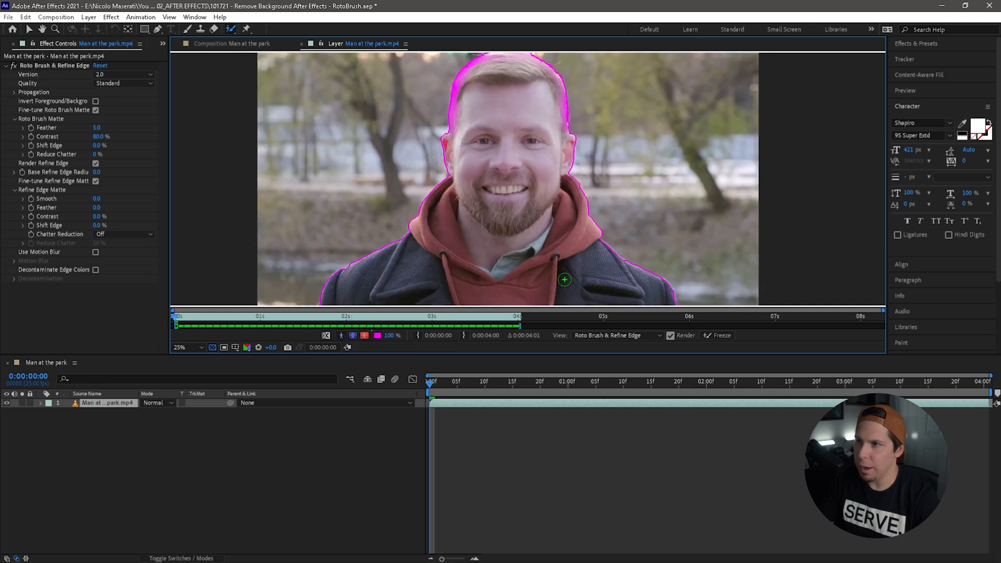
mouse_move(389, 260)
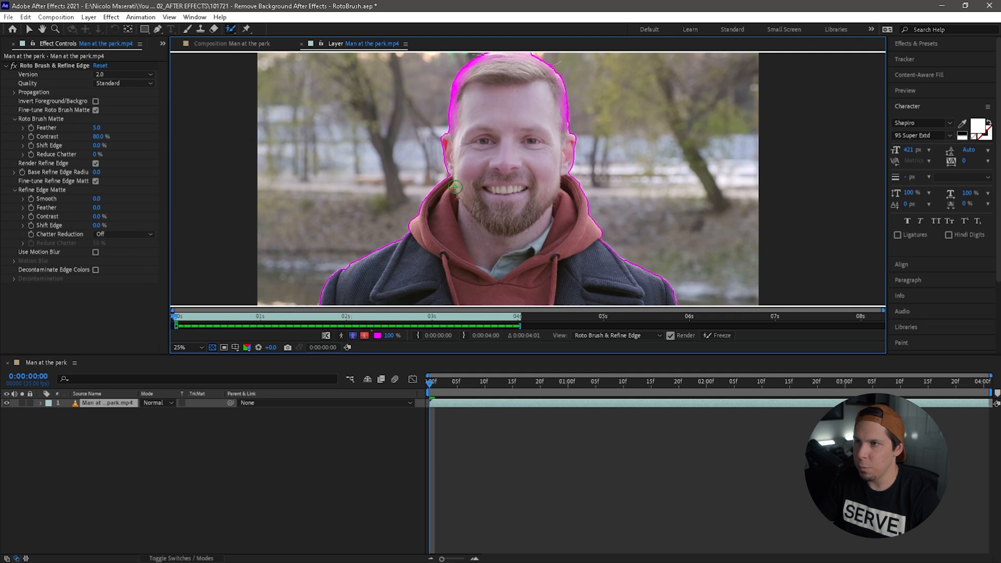
mouse_move(484, 147)
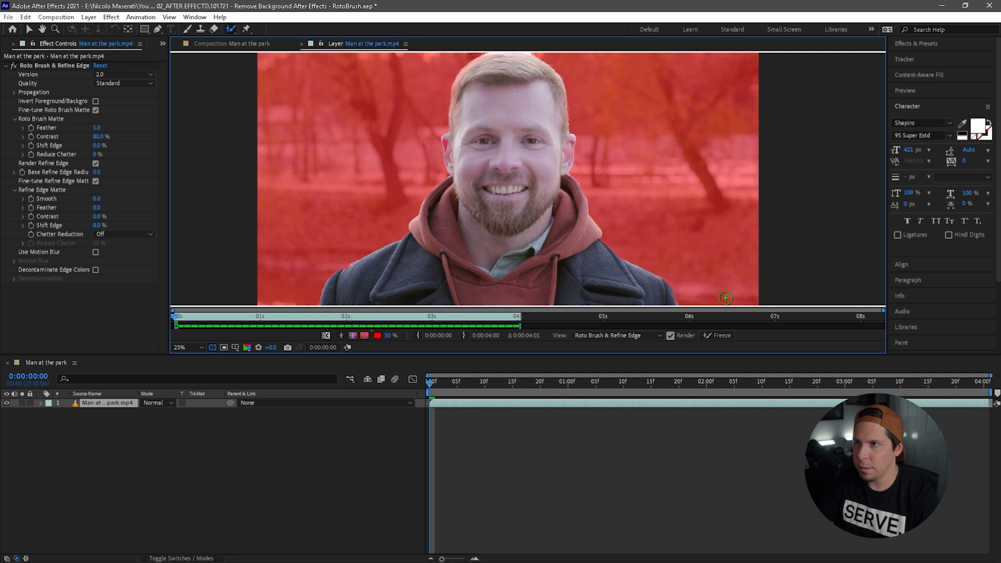
mouse_move(407, 273)
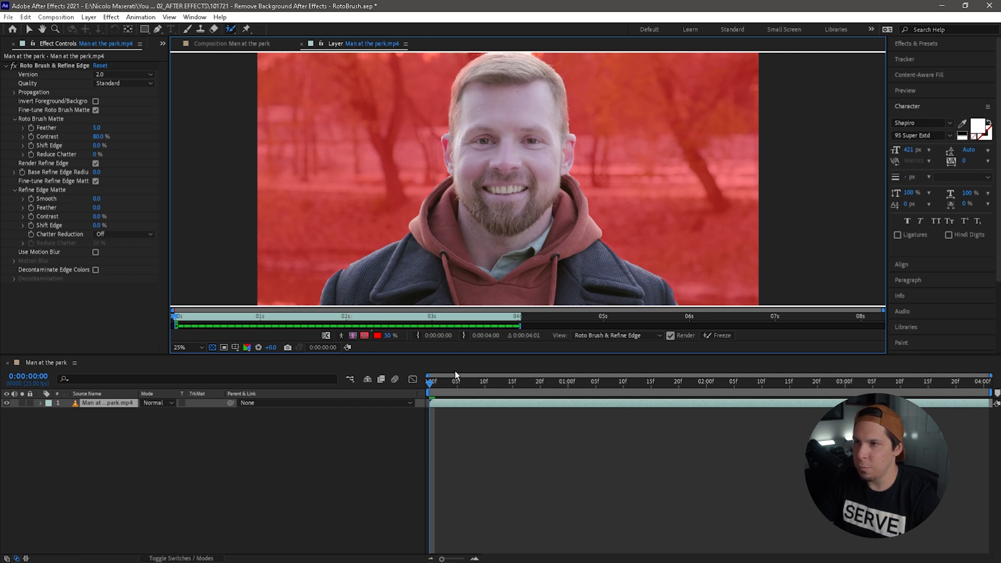
mouse_move(377, 337)
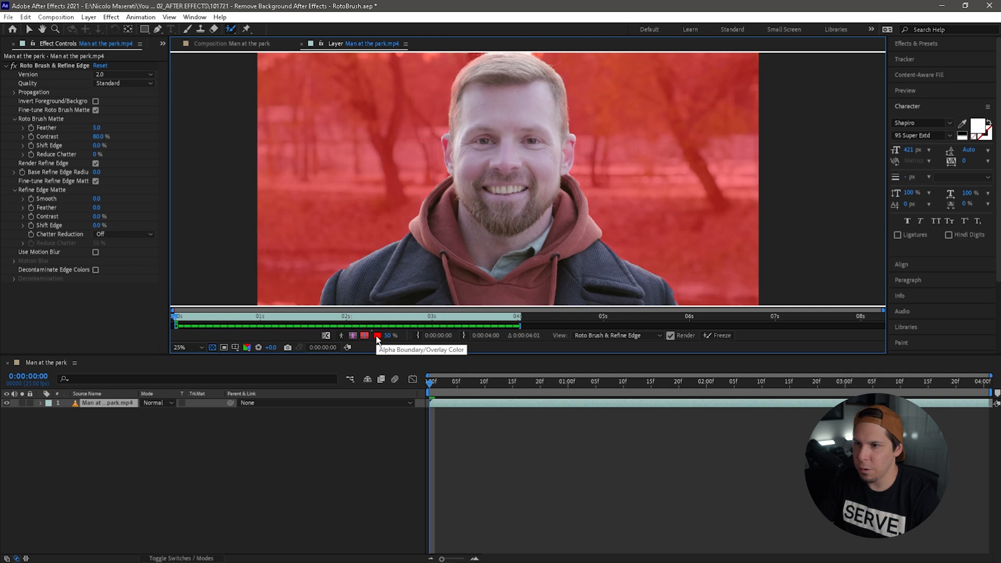
- Change the Roto Brush overlay colour to black and confirm it
click(364, 335)
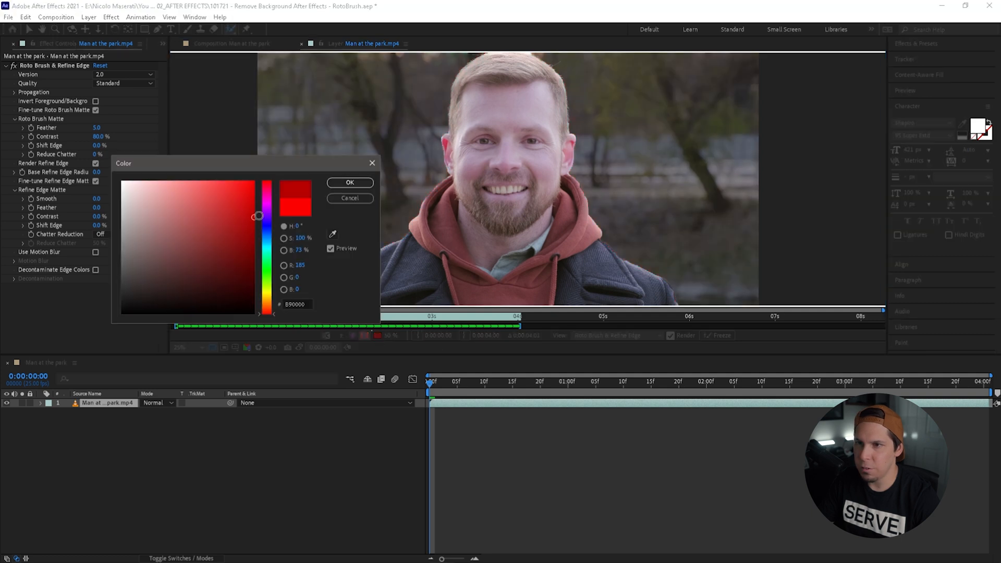
click(348, 183)
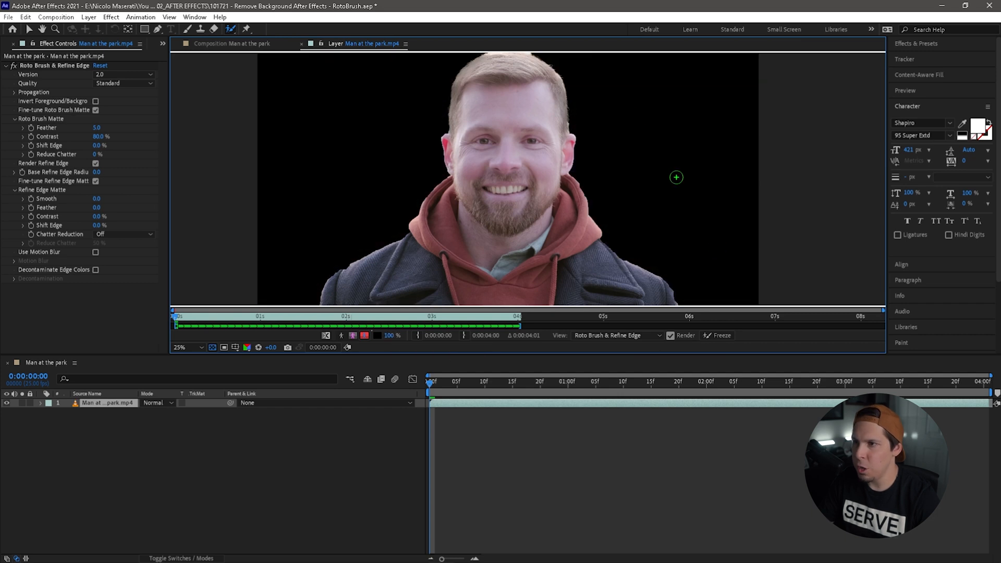
mouse_move(554, 201)
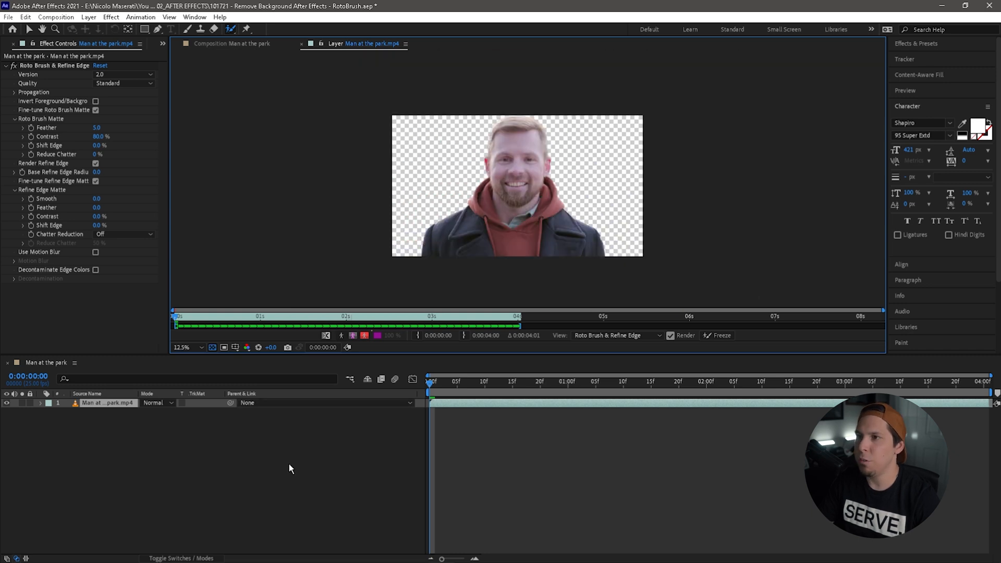
mouse_move(304, 480)
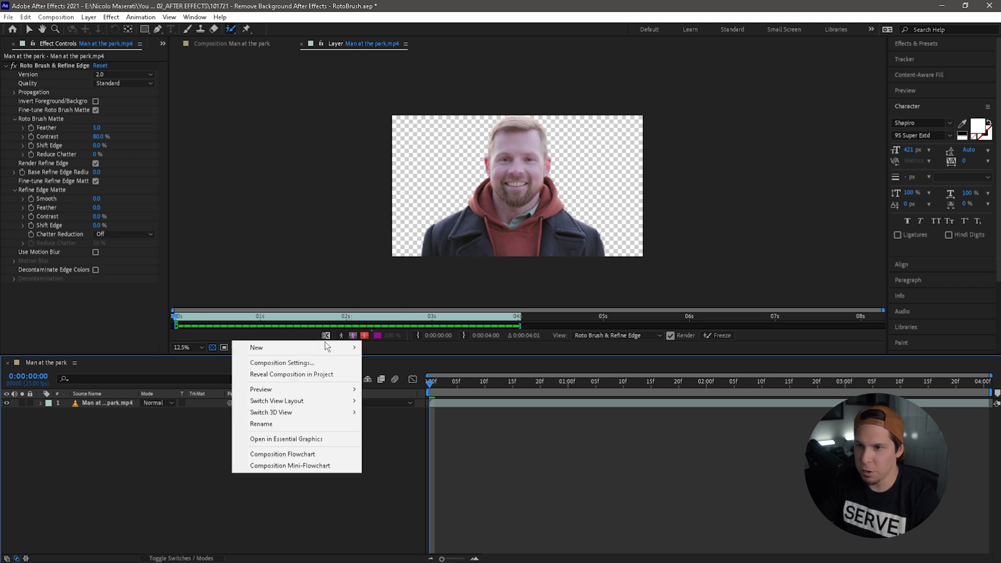
mouse_move(257, 348)
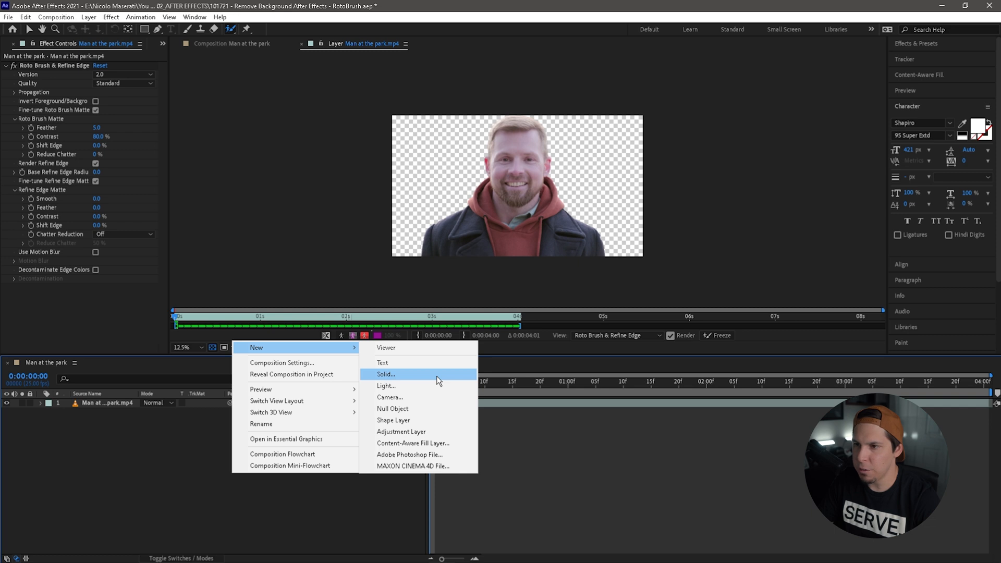
- Create a full-frame White Solid 1 layer beneath the park clip
click(385, 375)
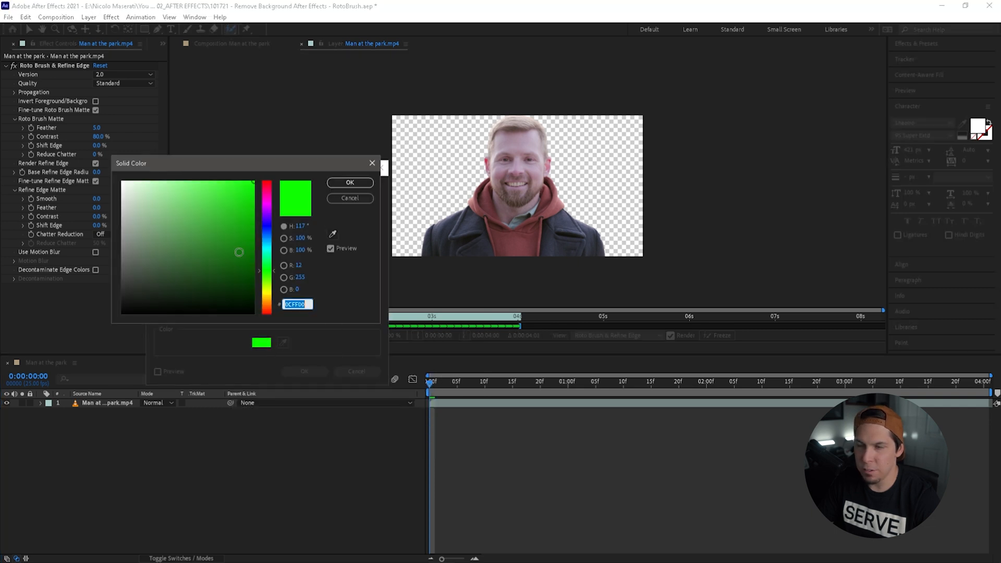
click(349, 182)
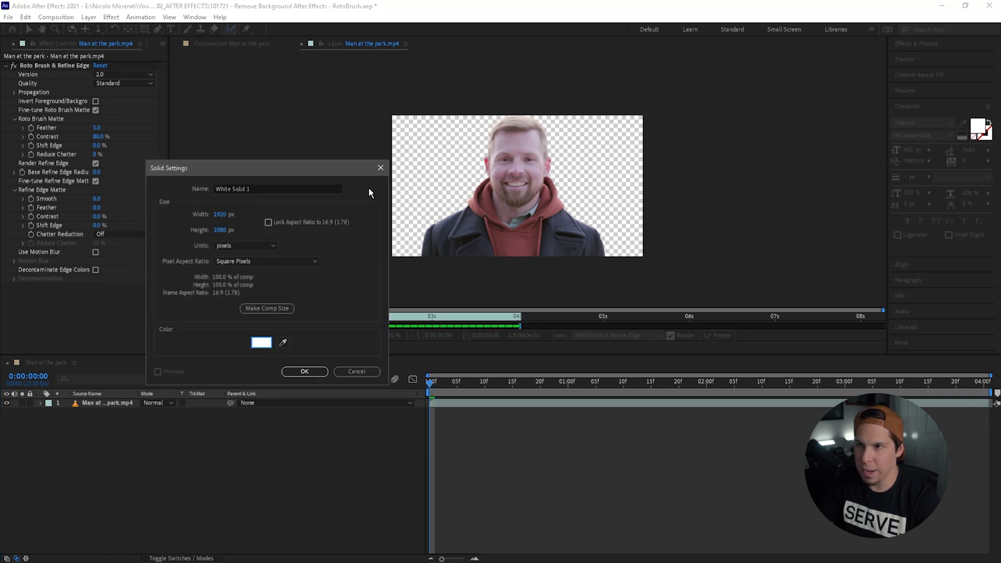
click(304, 372)
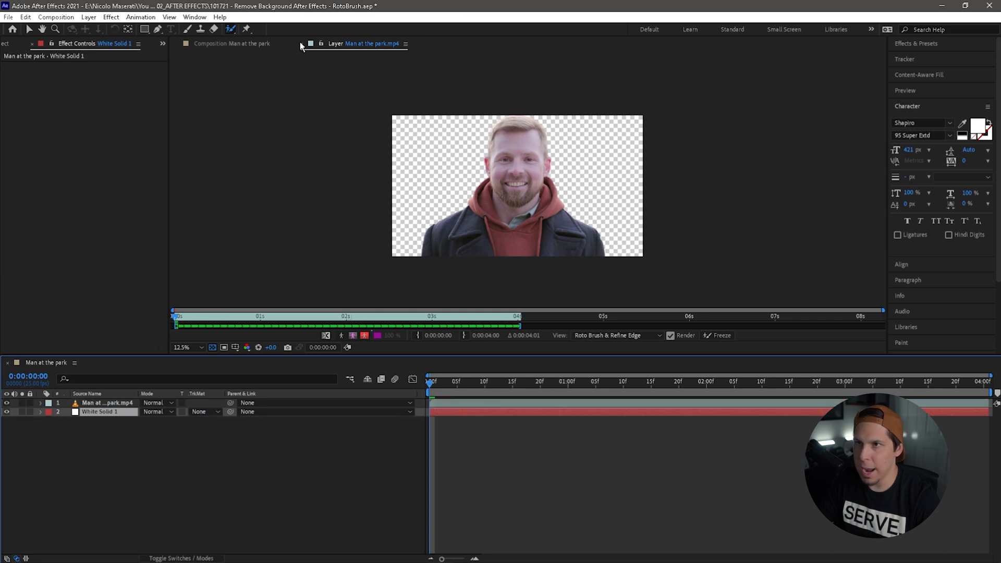
- View the Man at the park composition with the cut-out man over white
click(234, 43)
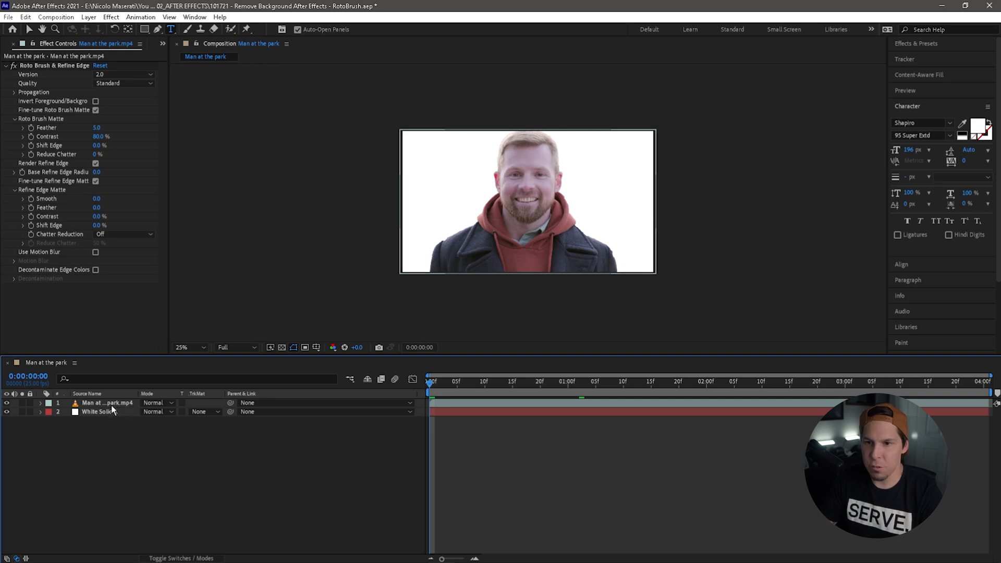
- Duplicate the clip, remove Roto Brush from the lower copy, and delete White Solid 1
click(102, 402)
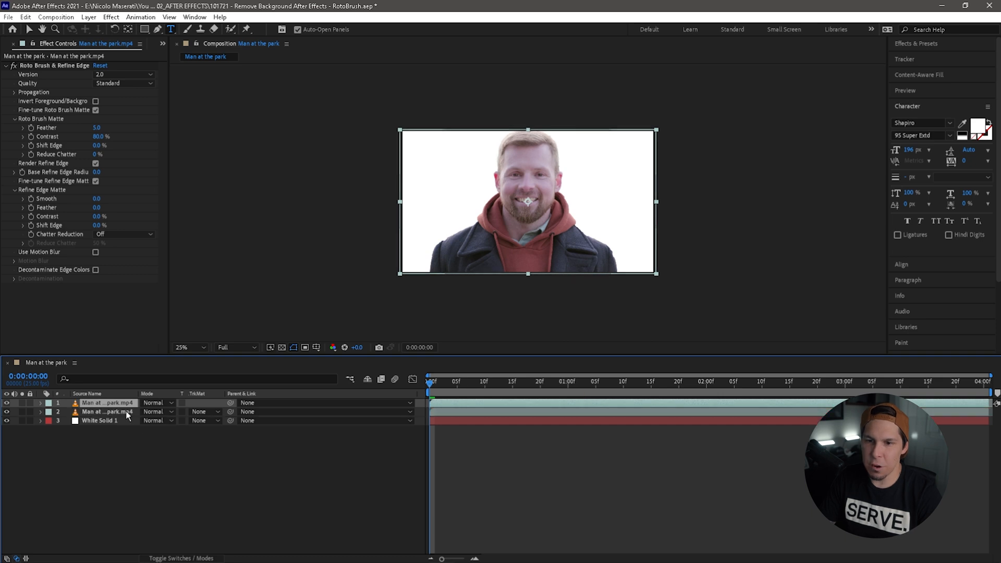
click(105, 412)
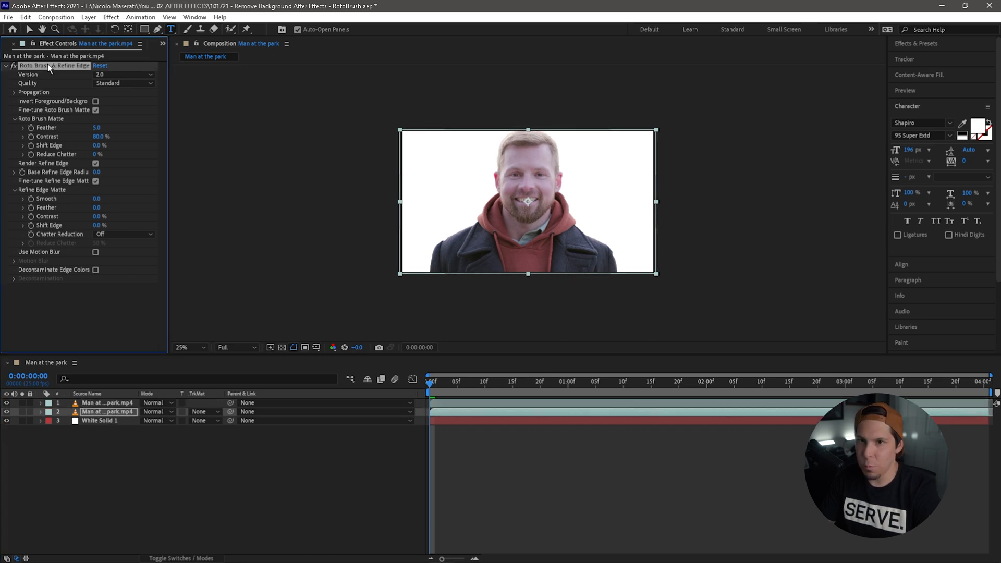
click(106, 403)
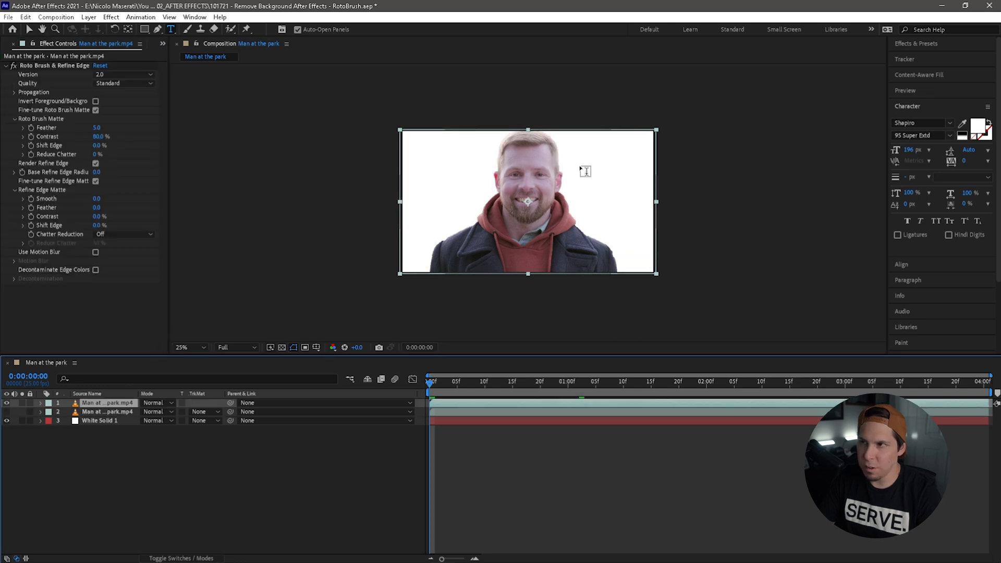
mouse_move(7, 418)
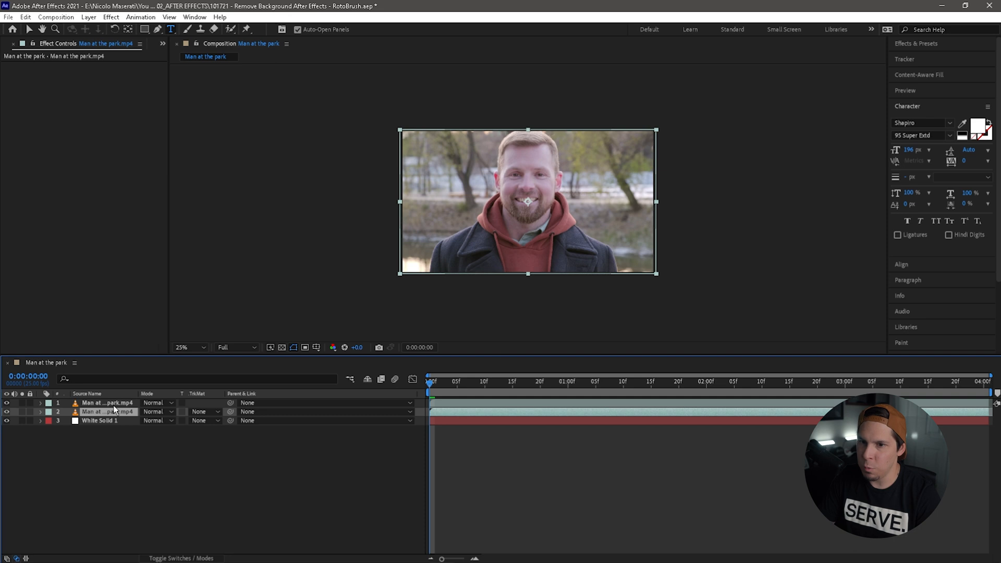
click(99, 420)
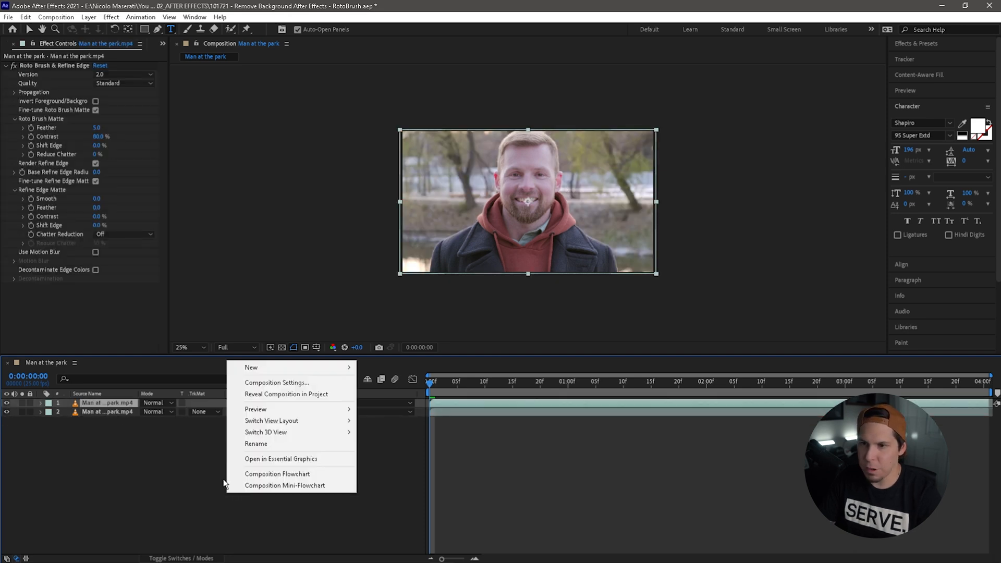
- Add an "At the park" text layer and drop it between the two clip copies
click(251, 367)
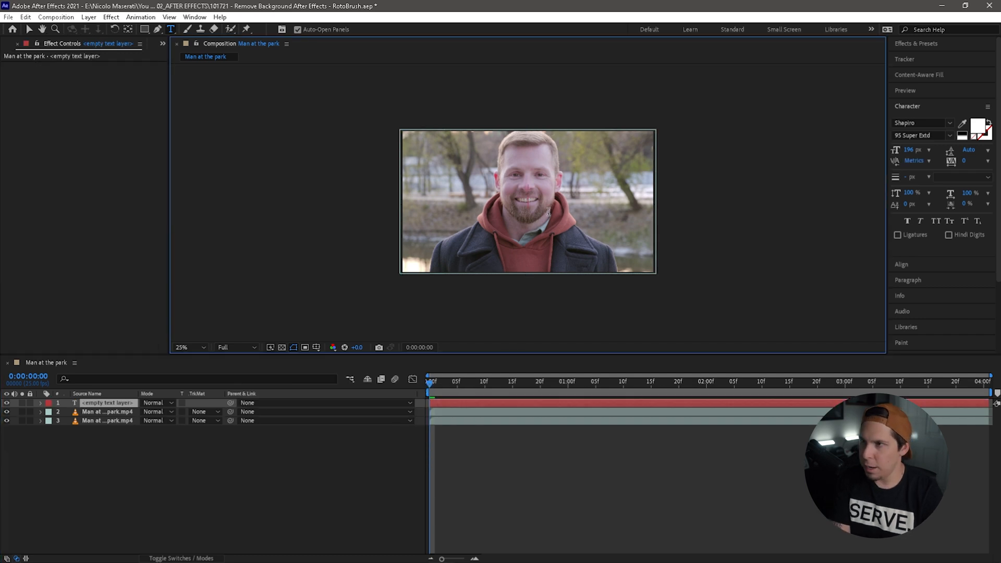
text(At the park)
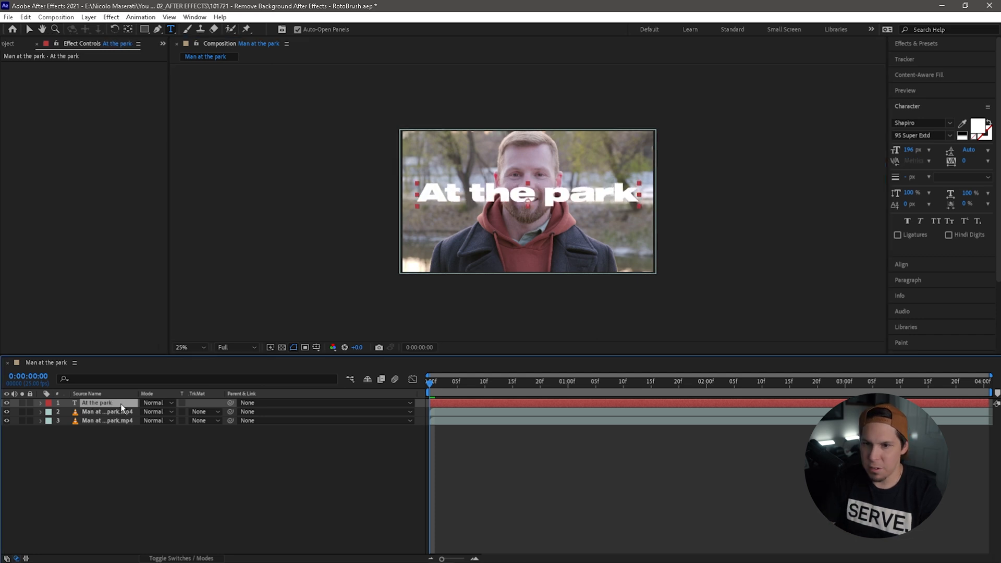
click(102, 412)
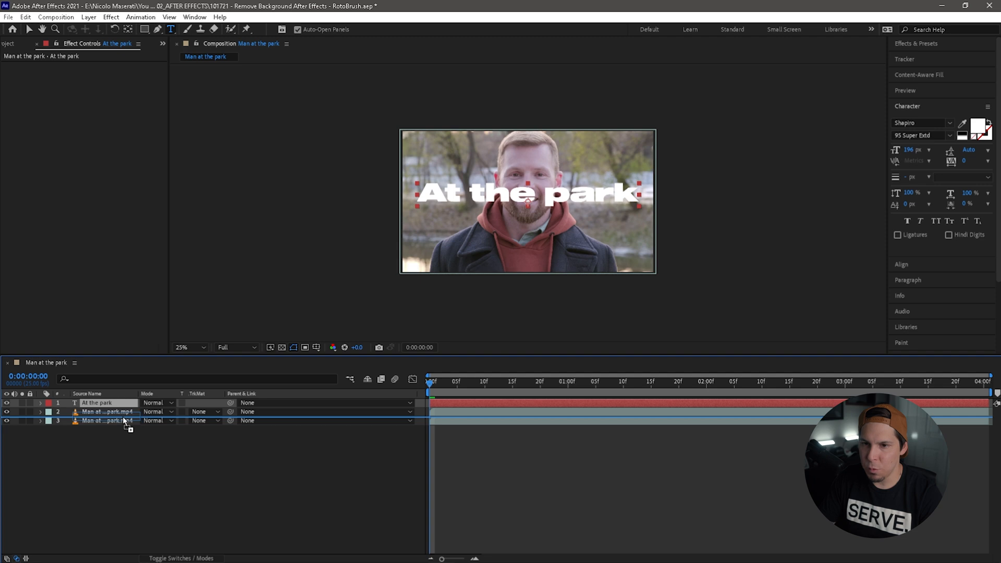